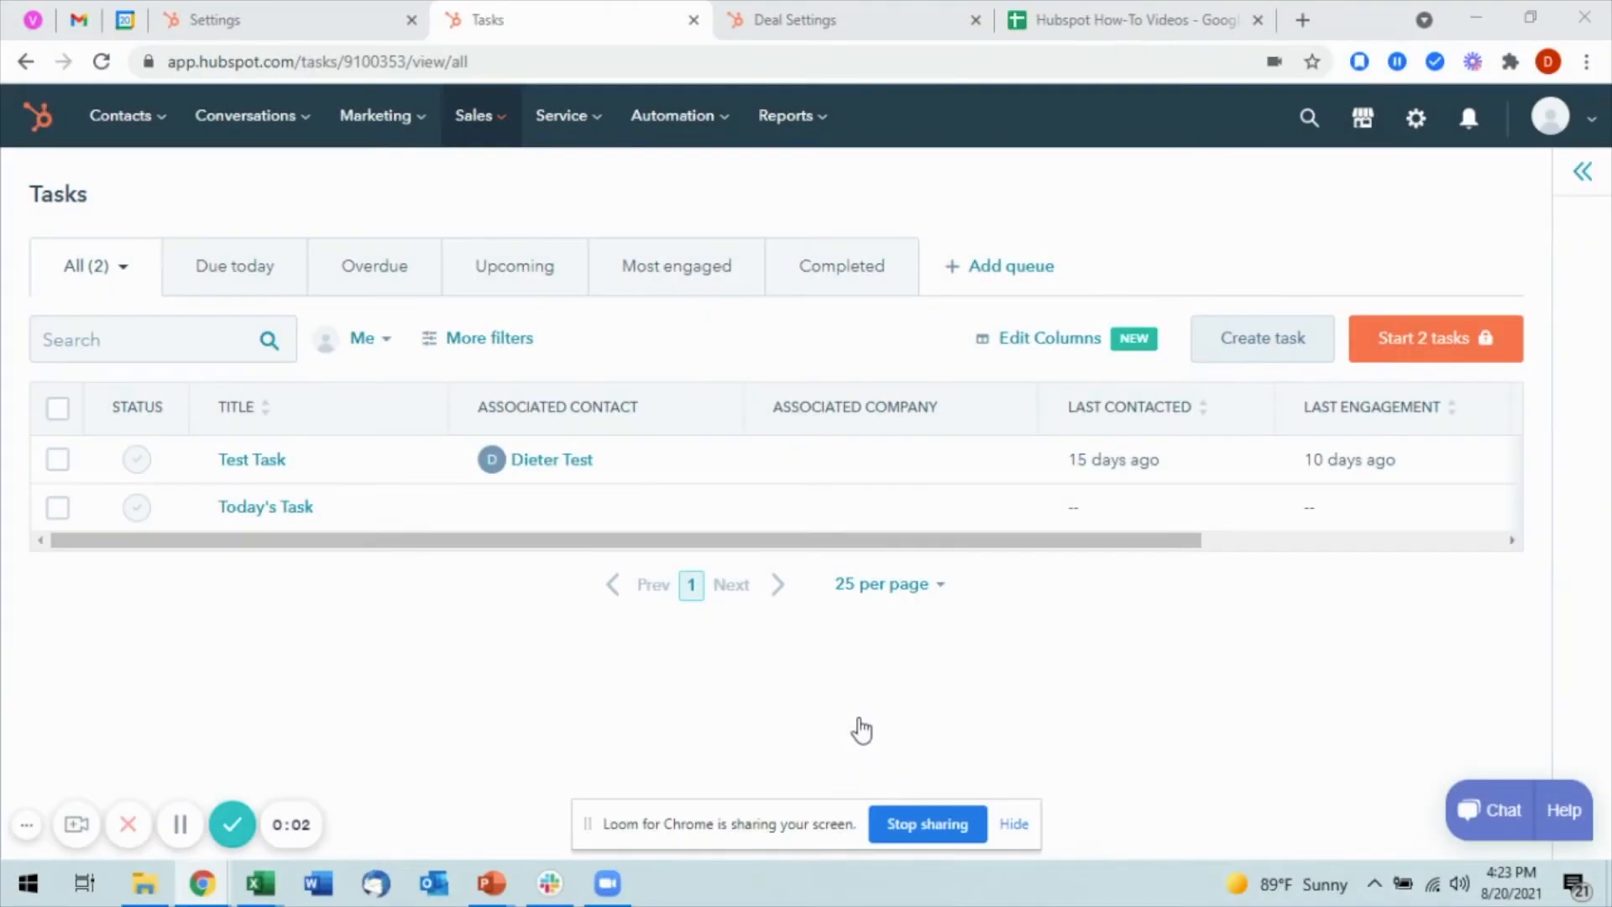
mouse_move(326, 316)
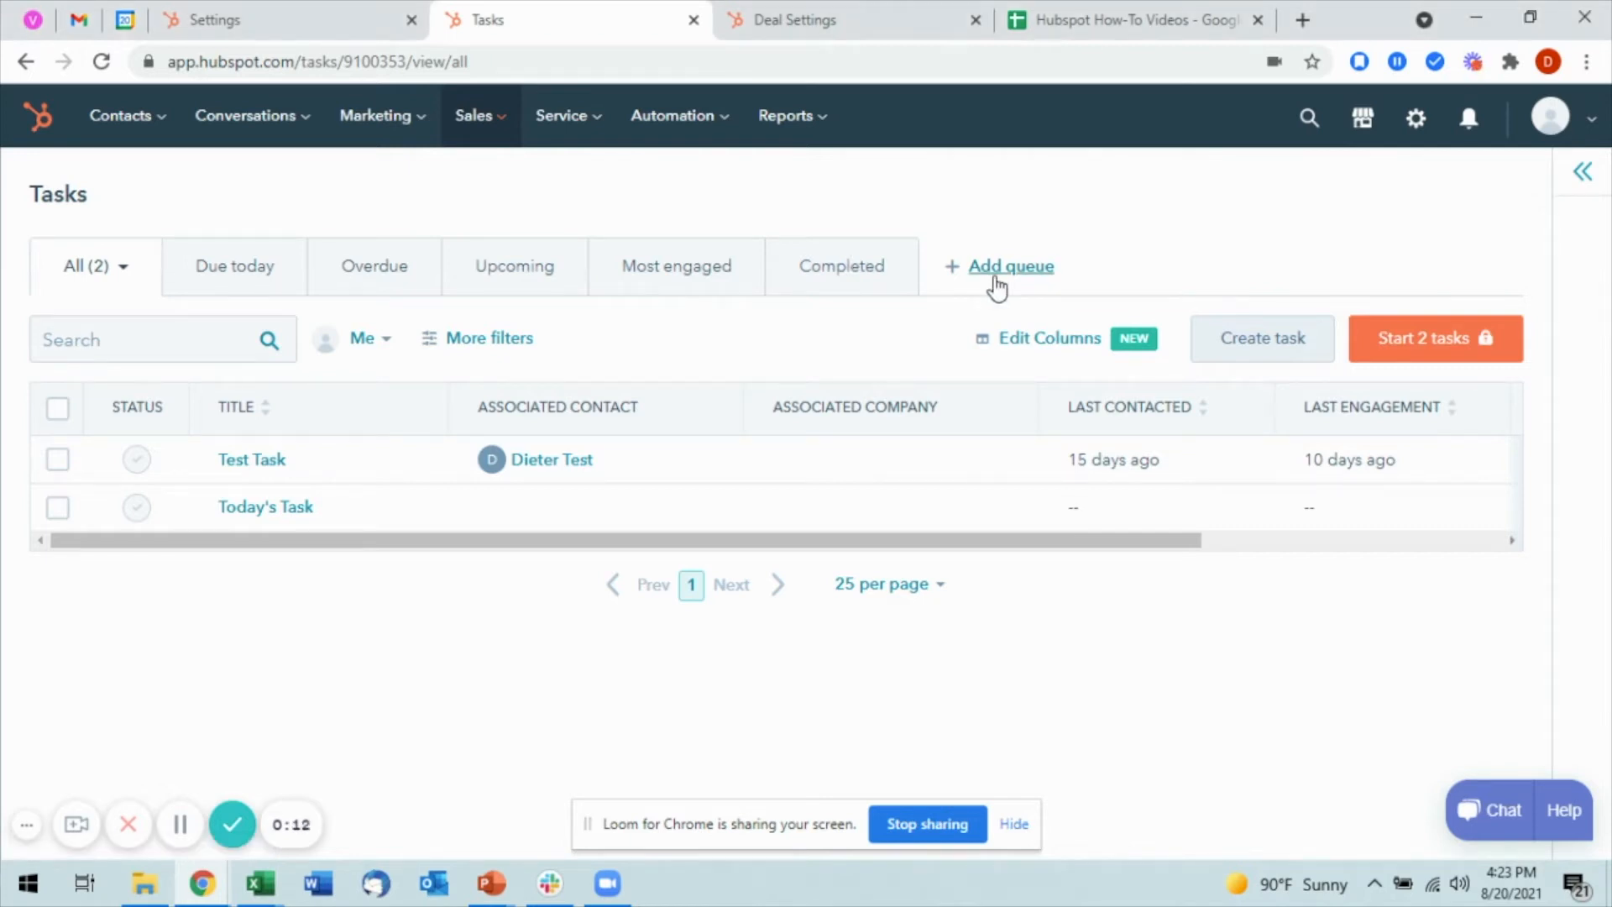
Add a new task queue named 'Test', glance at the Add users field, and save it.
click(1009, 266)
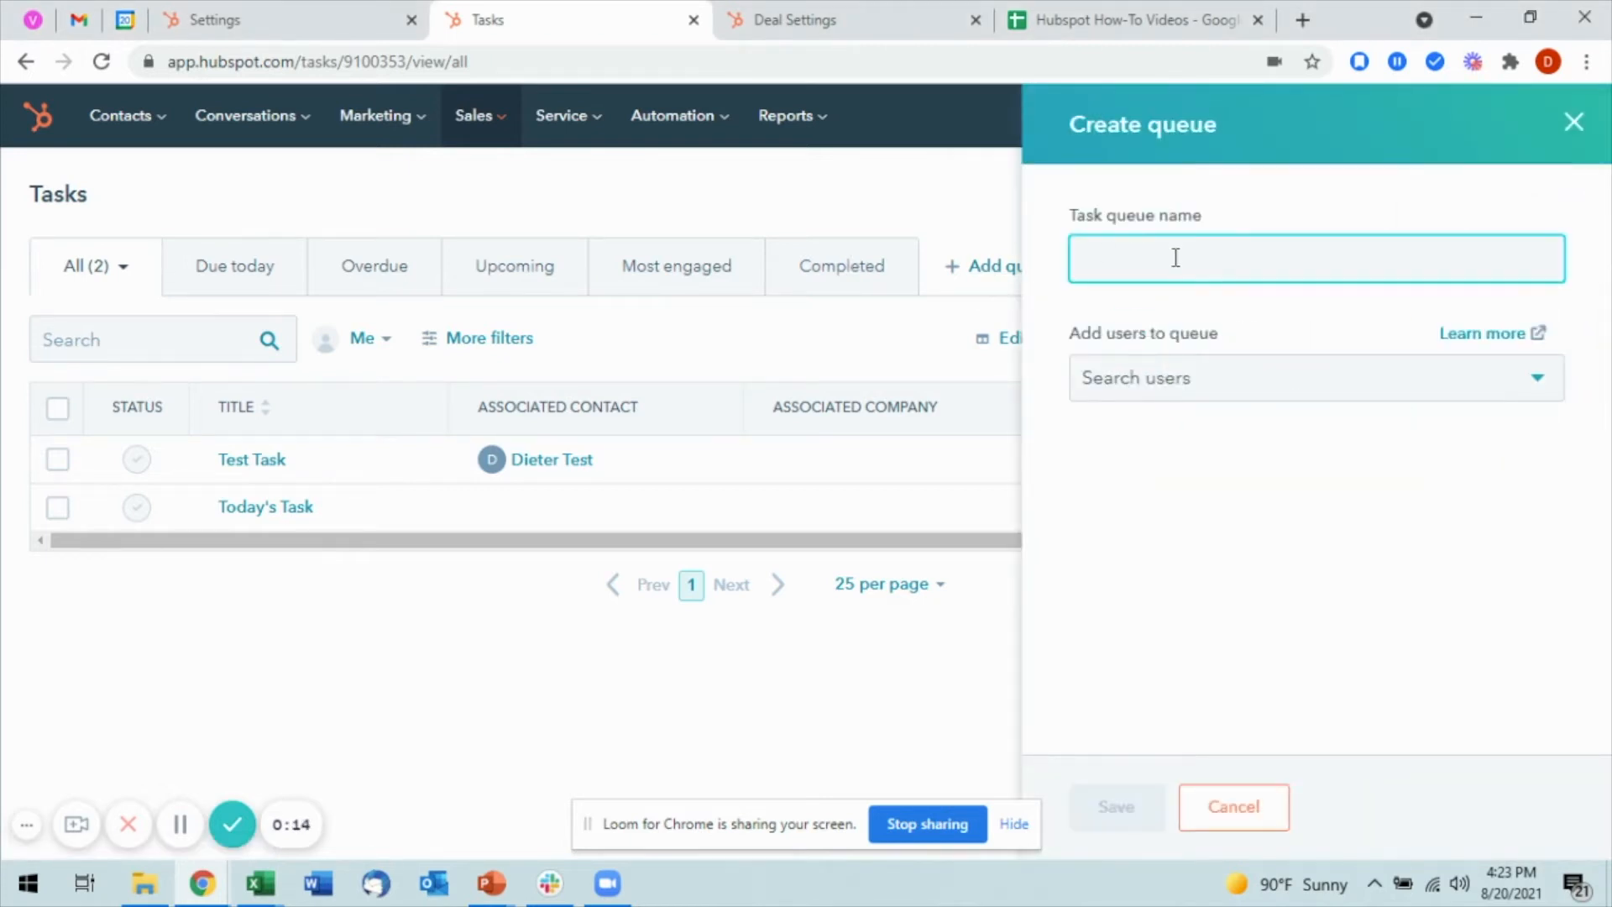
text(Test)
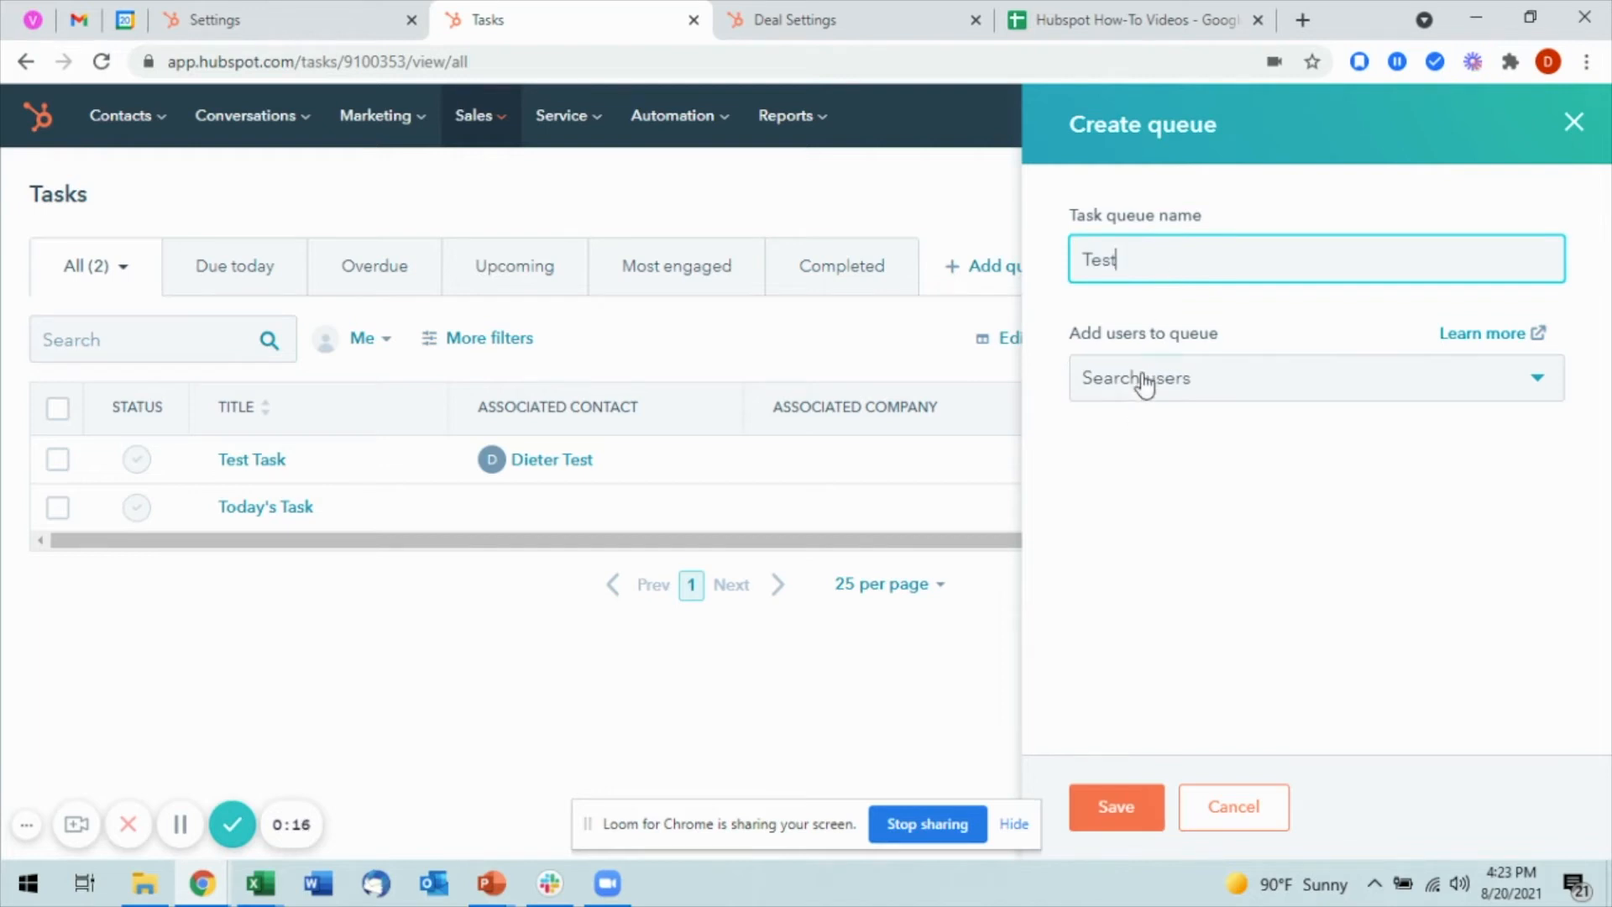
click(1314, 377)
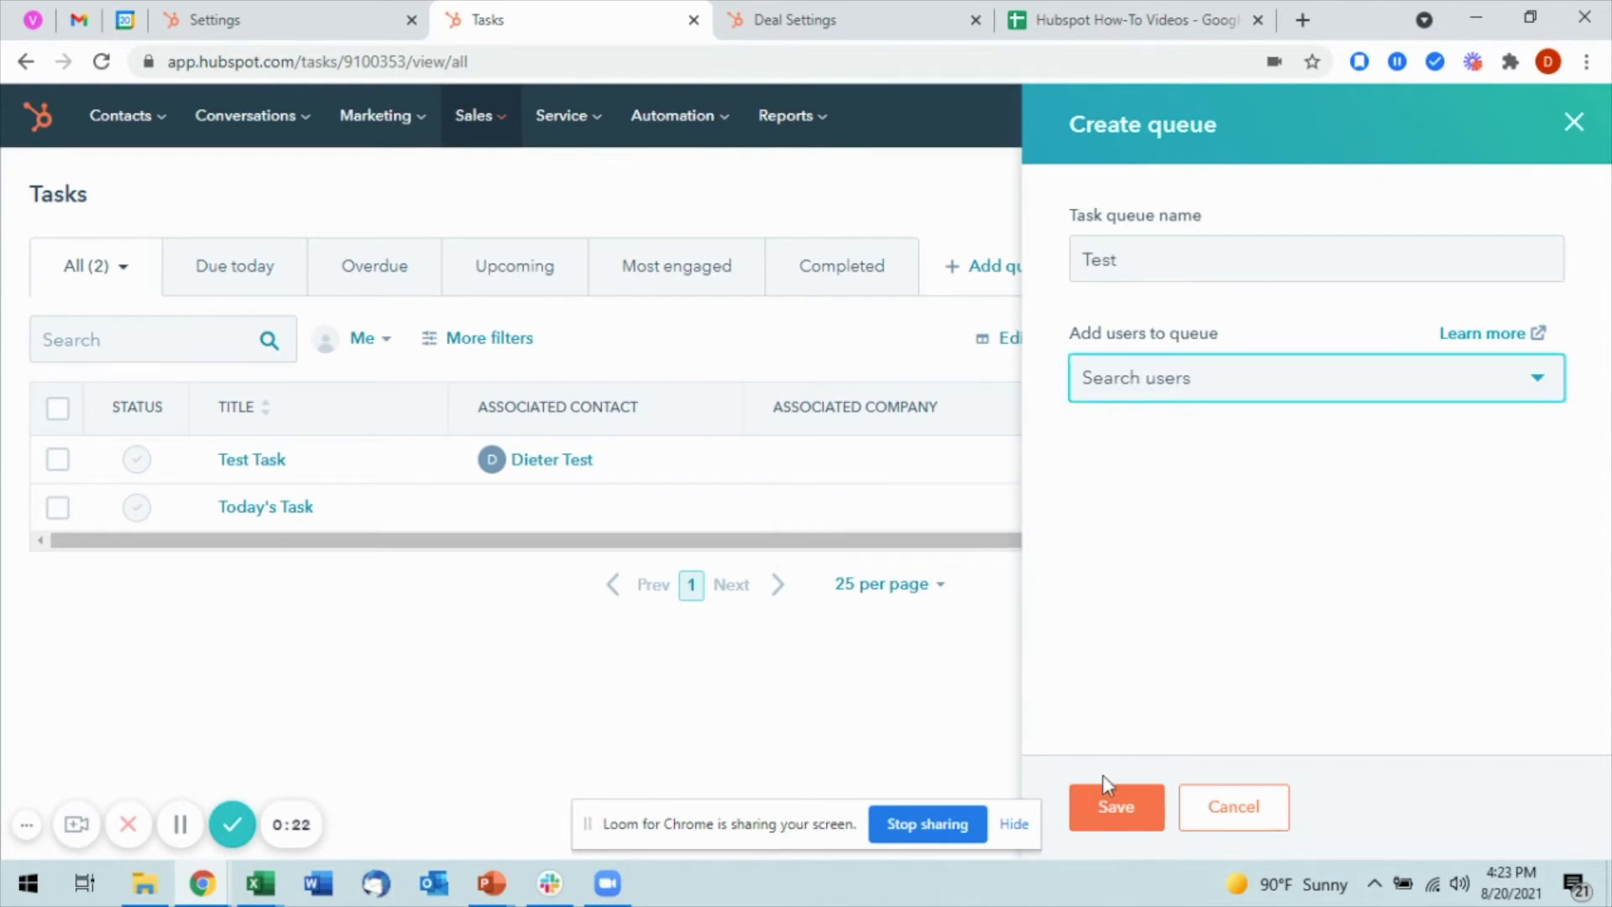
click(1114, 806)
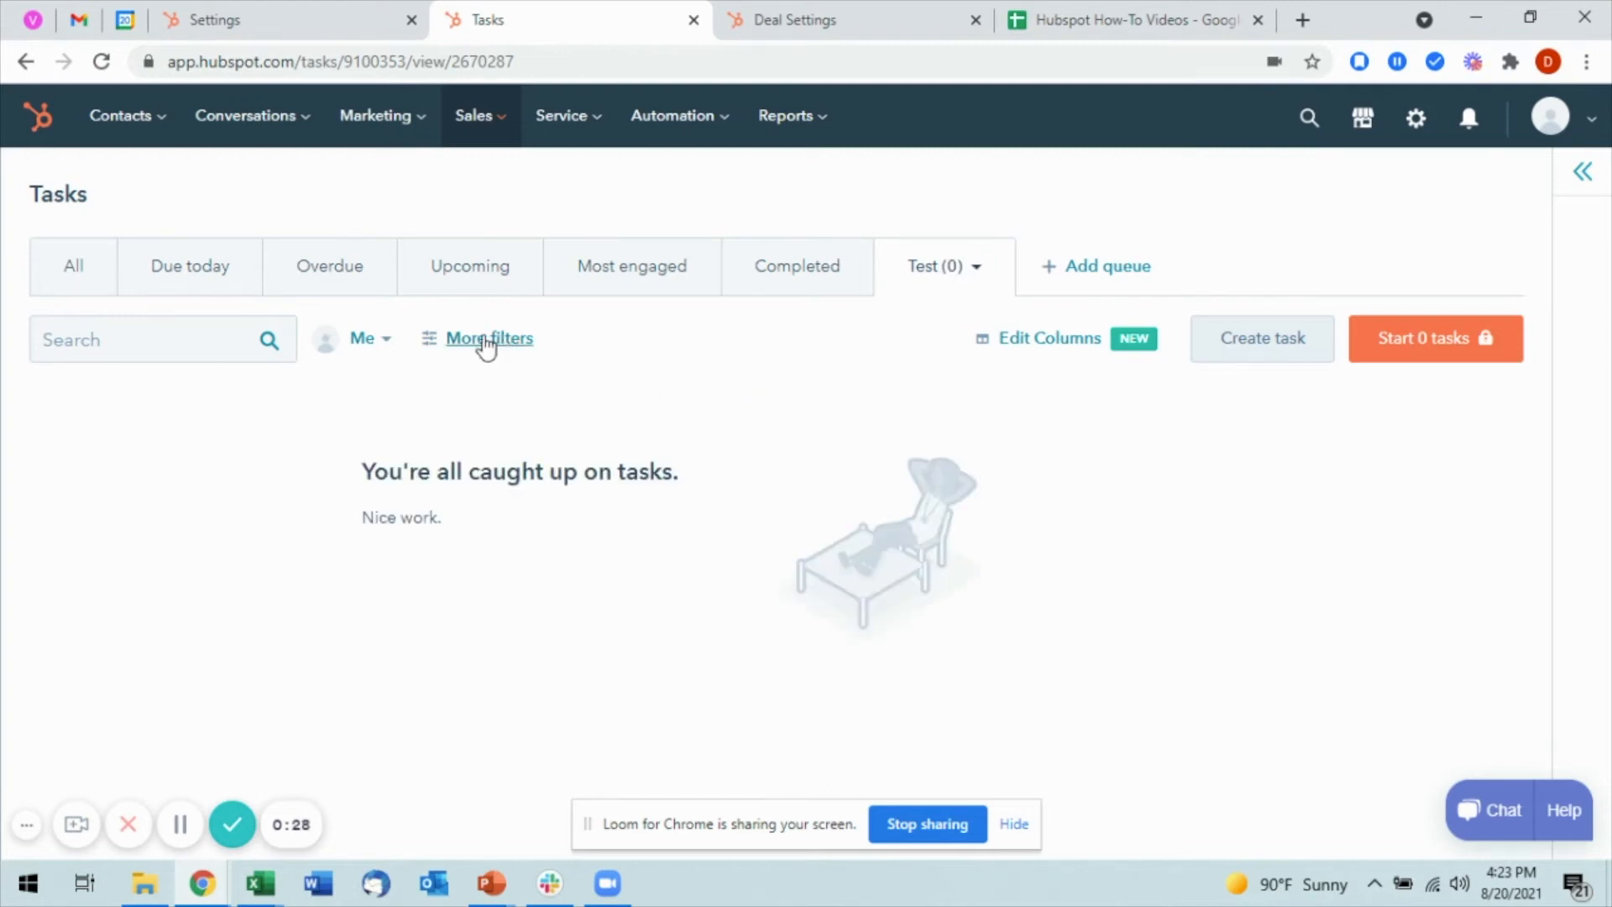
Expand More filters on the Test queue to review task type, priority, date and source options.
click(489, 338)
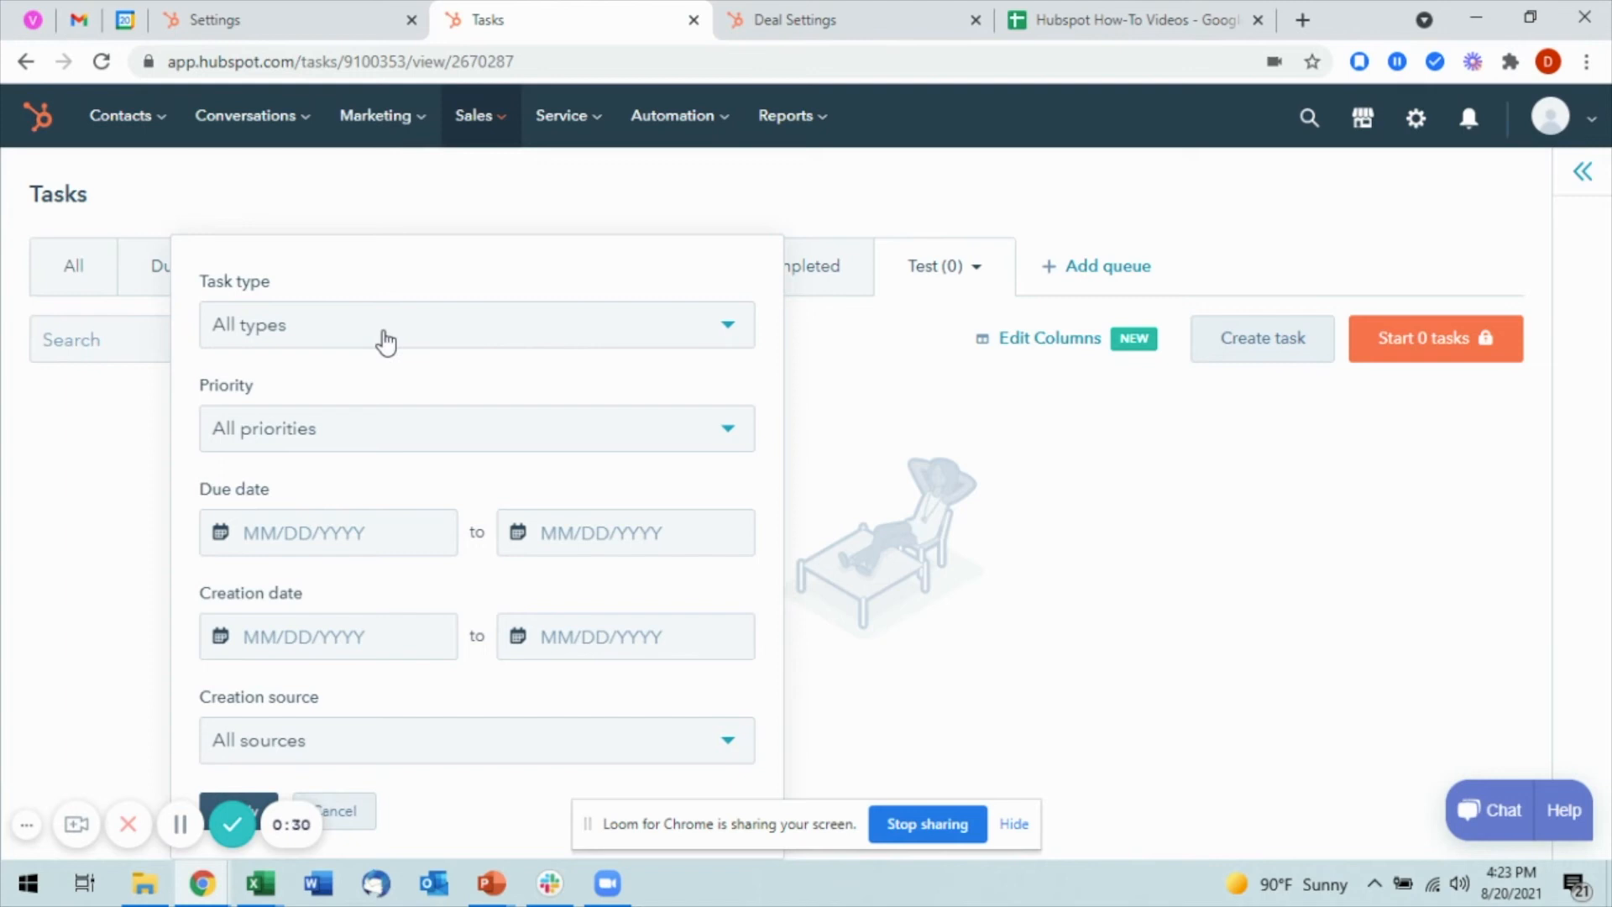
click(475, 324)
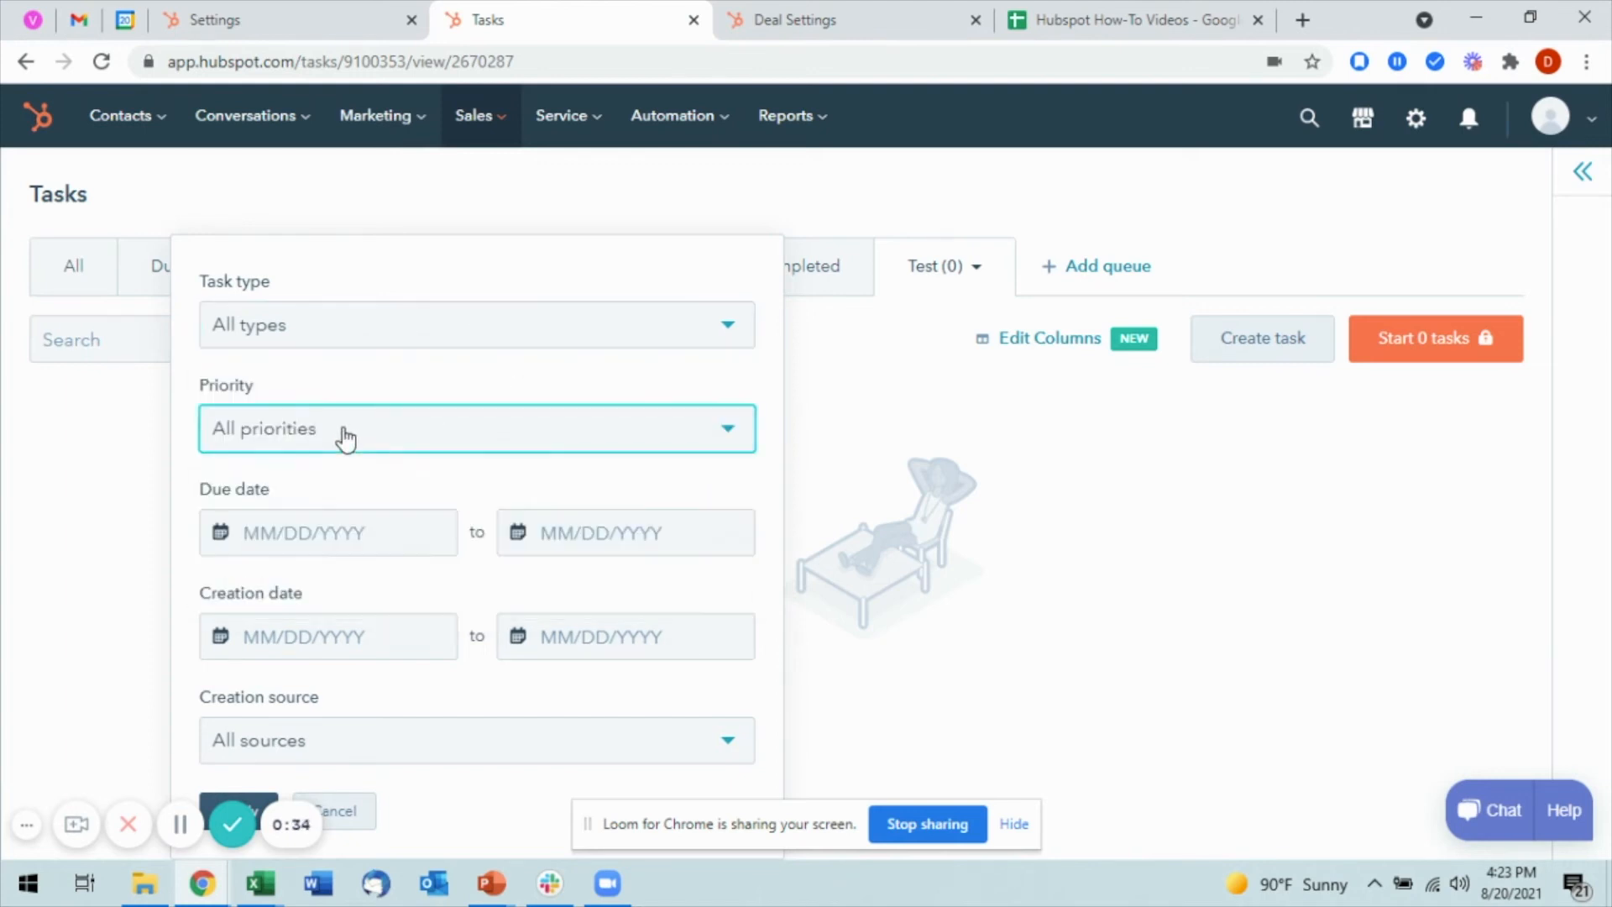
mouse_move(514, 732)
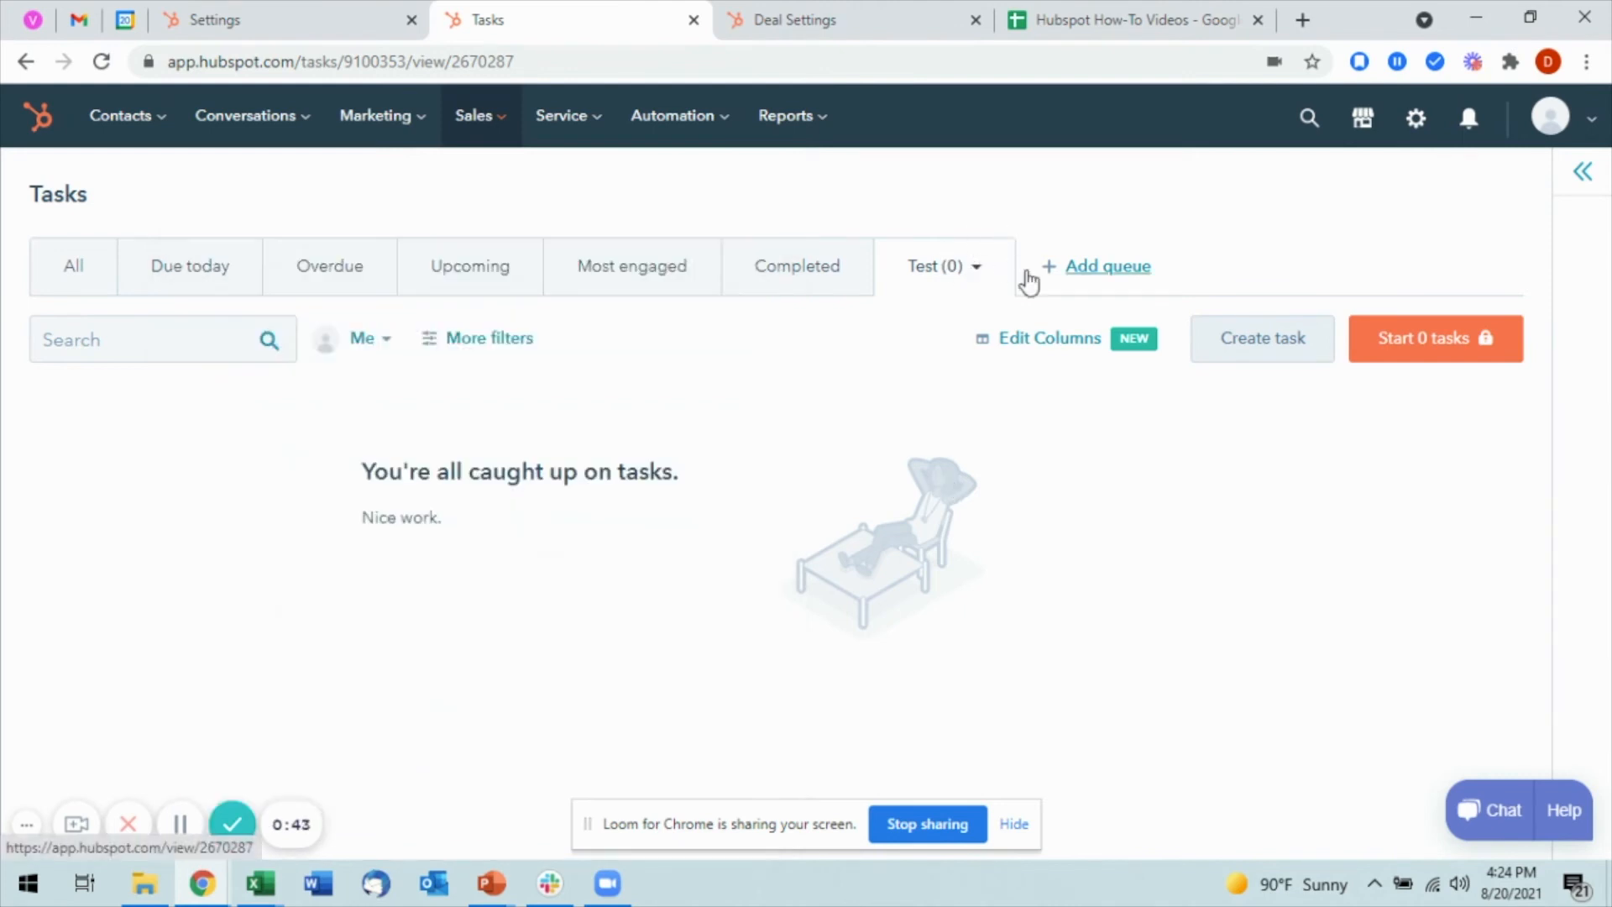
mouse_move(647, 435)
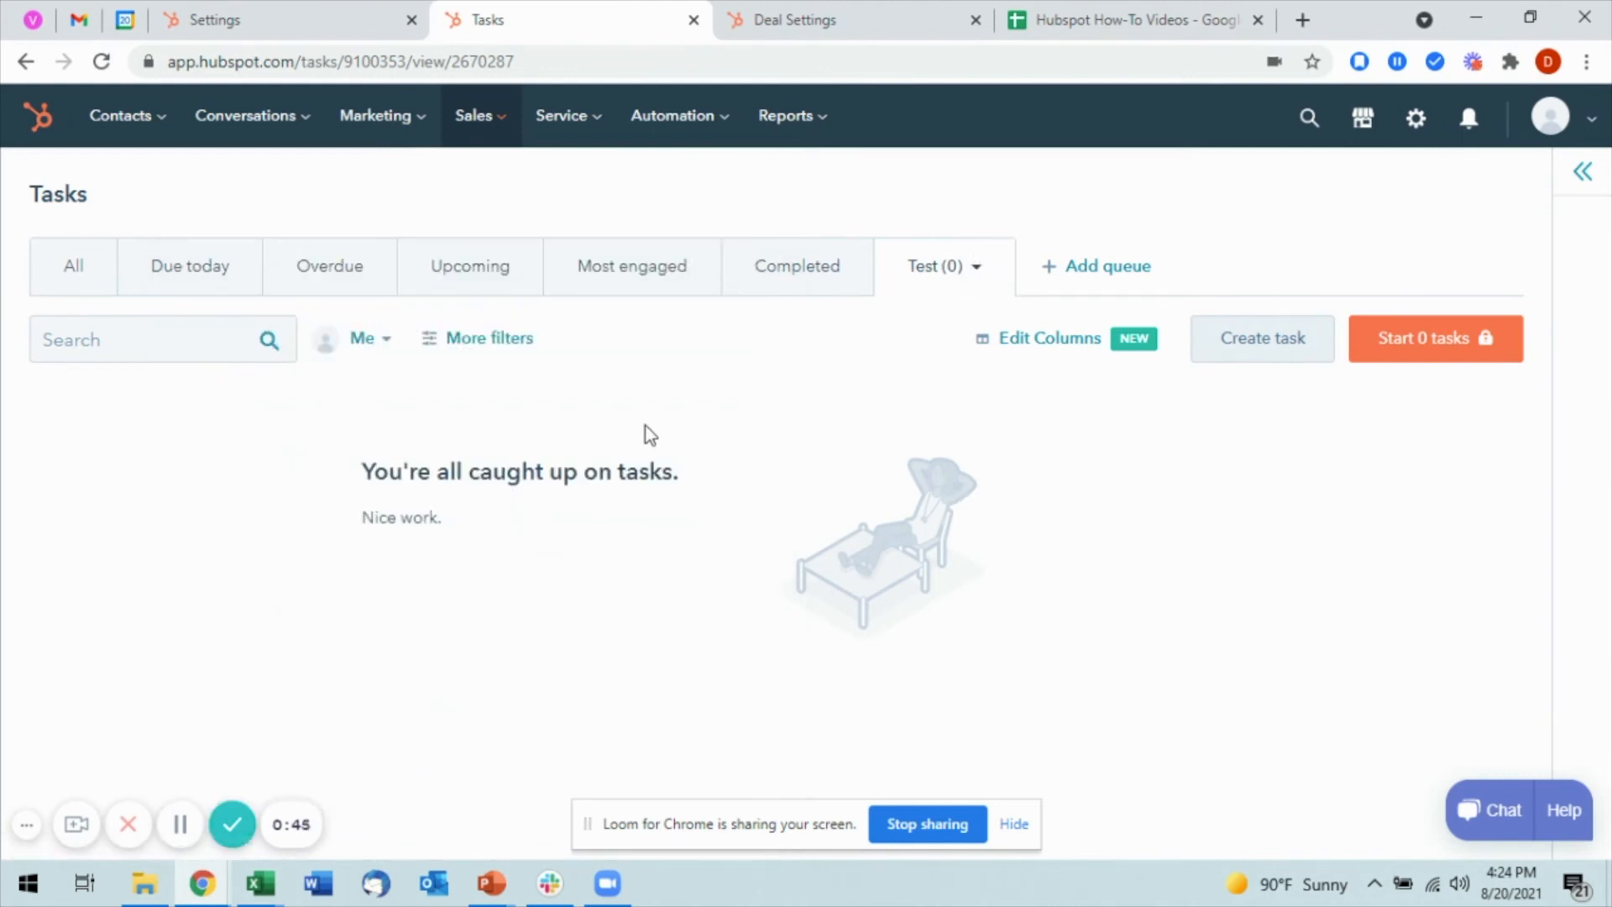